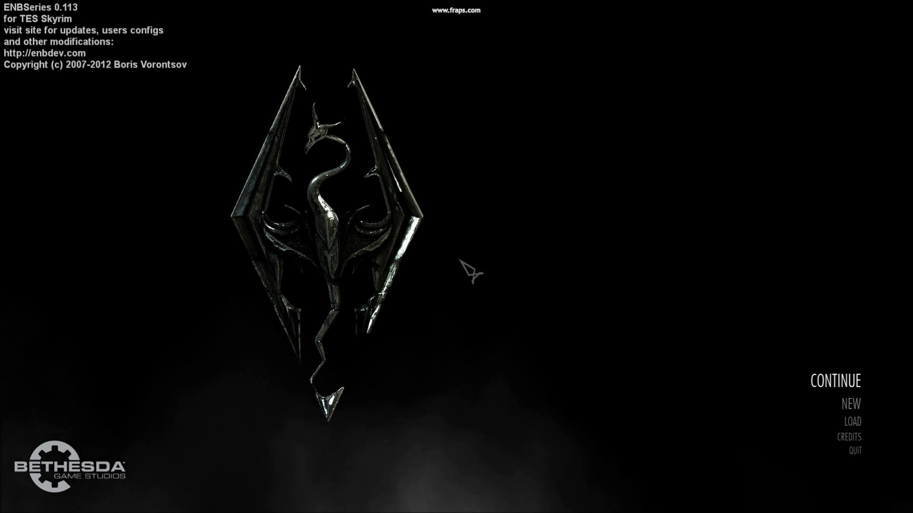
# Step: Load the level 11 Nord's QUICK save from Skyrim's LOAD menu
pyautogui.click(853, 422)
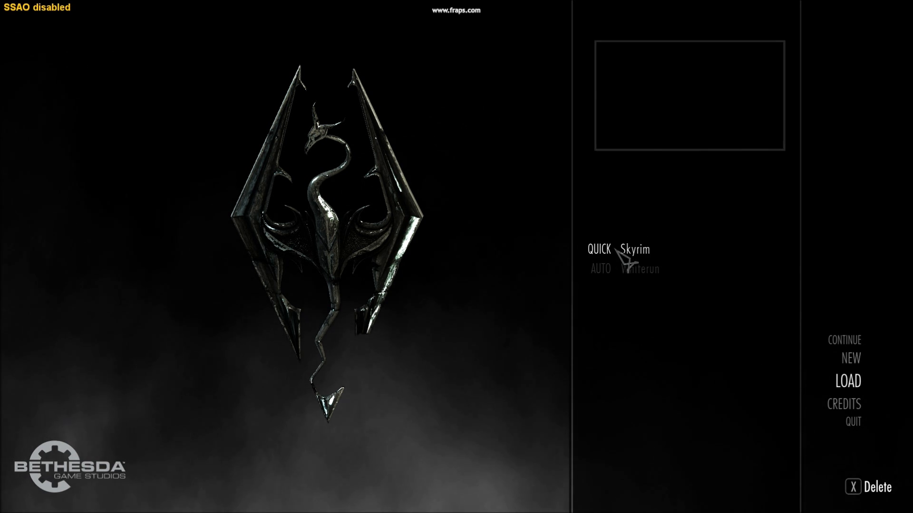
pyautogui.moveTo(642, 263)
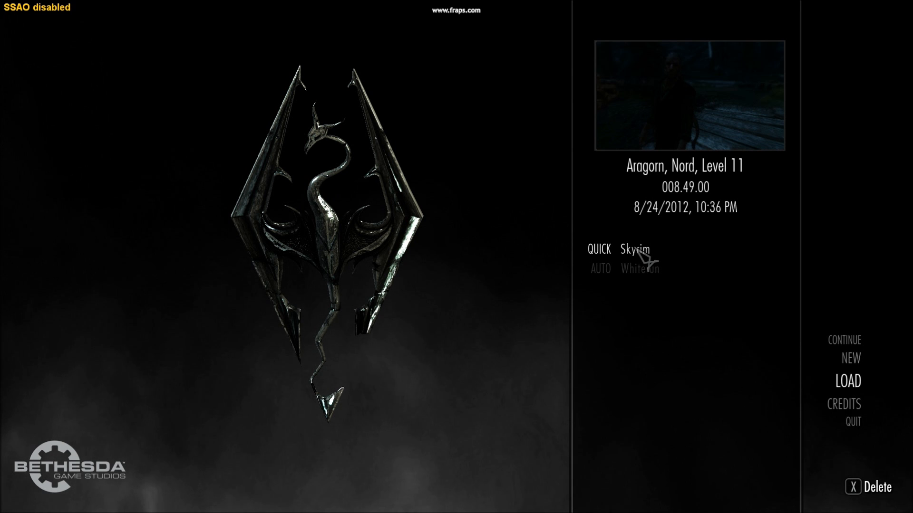
pyautogui.click(635, 249)
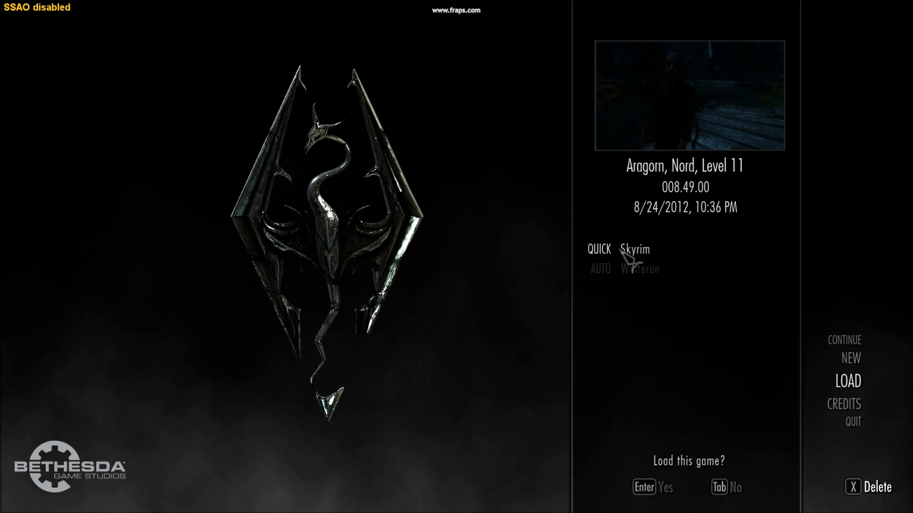
pyautogui.press('Enter')
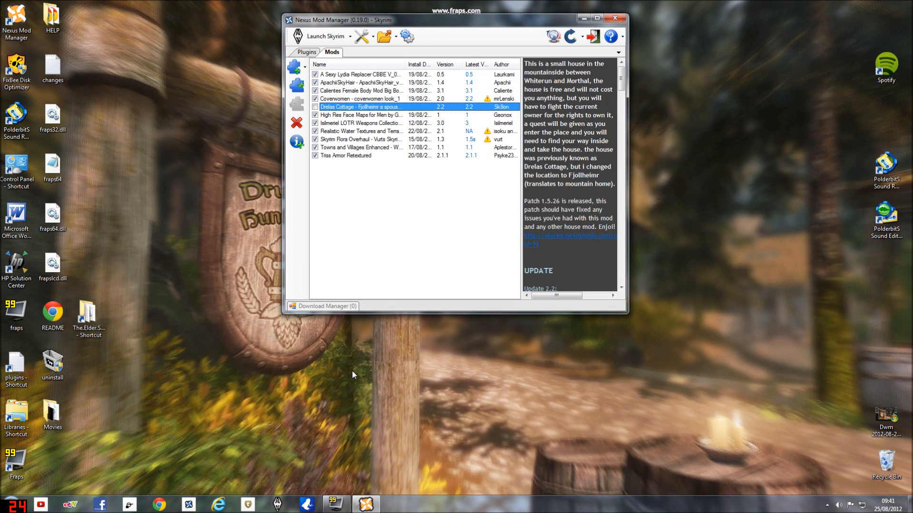
pyautogui.moveTo(255, 236)
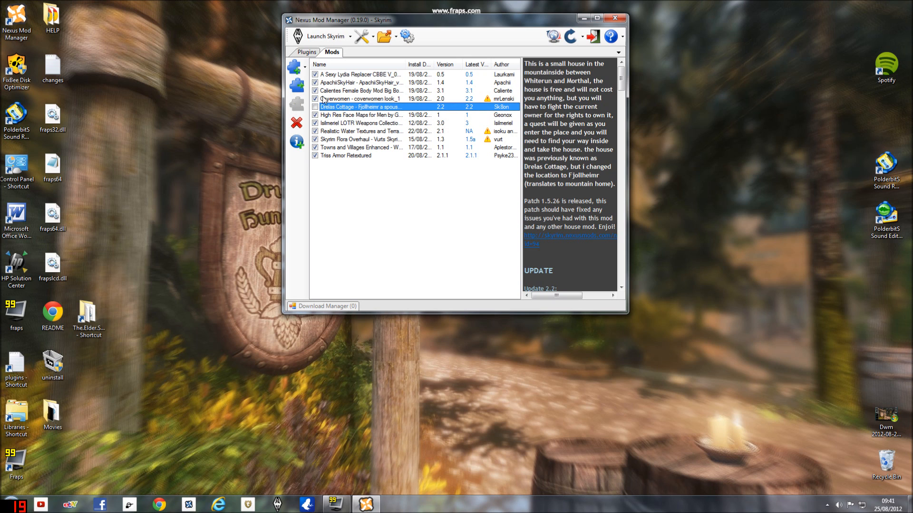
# Step: Activate Drelas Cottage, confirm Fjollheimr.esp appears under Plugins, and minimise Nexus Mod Manager
pyautogui.click(311, 52)
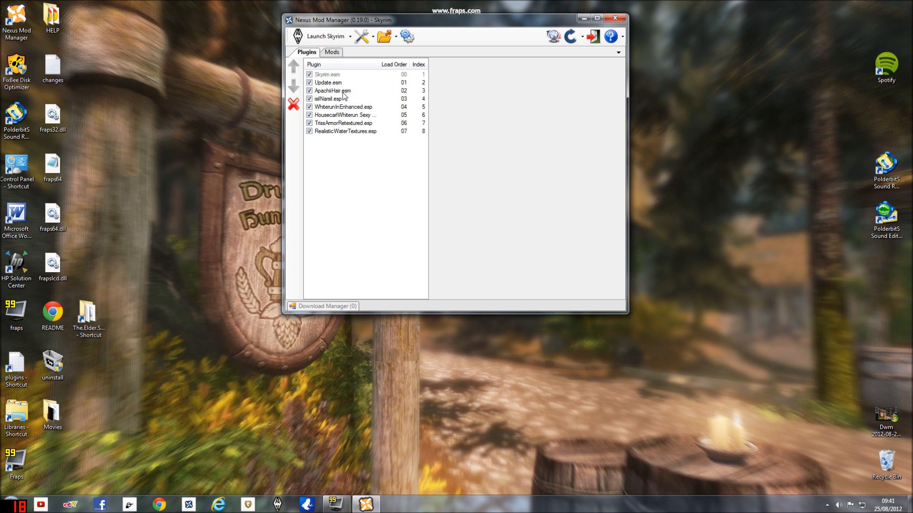
pyautogui.moveTo(357, 115)
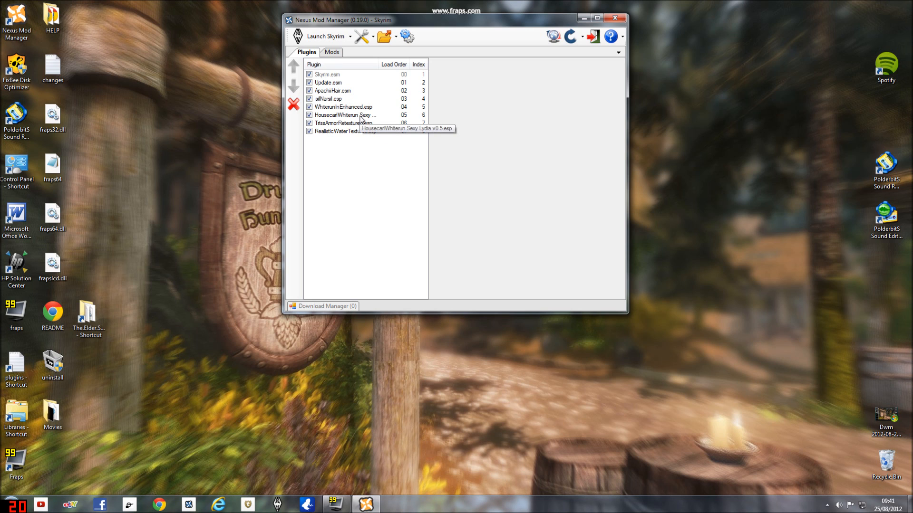
pyautogui.click(332, 52)
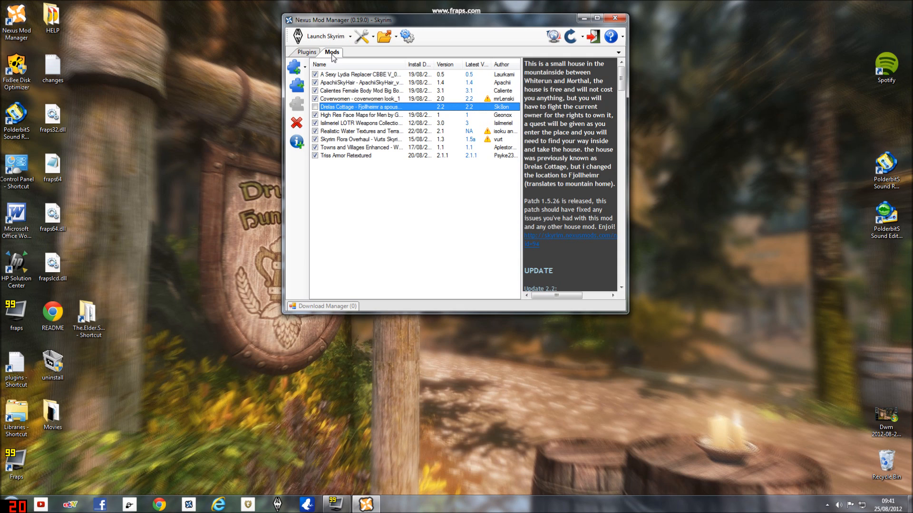
pyautogui.moveTo(356, 268)
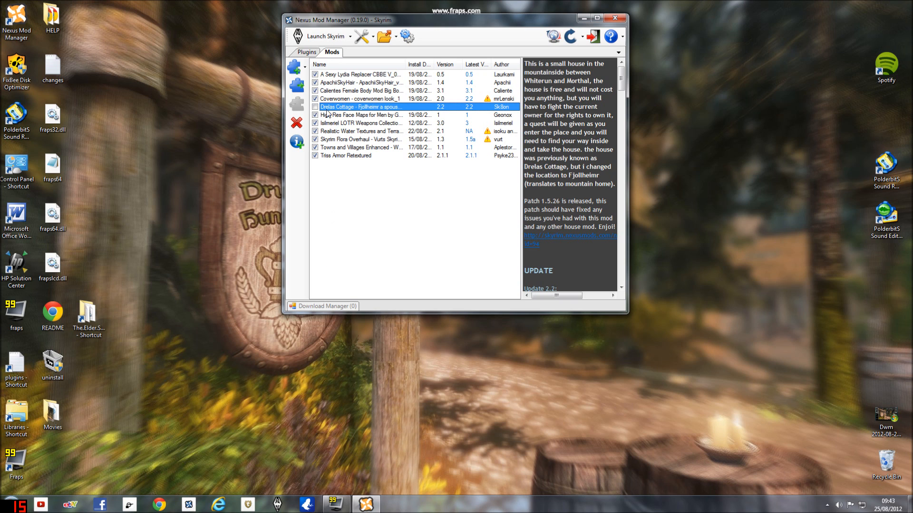
pyautogui.moveTo(327, 115)
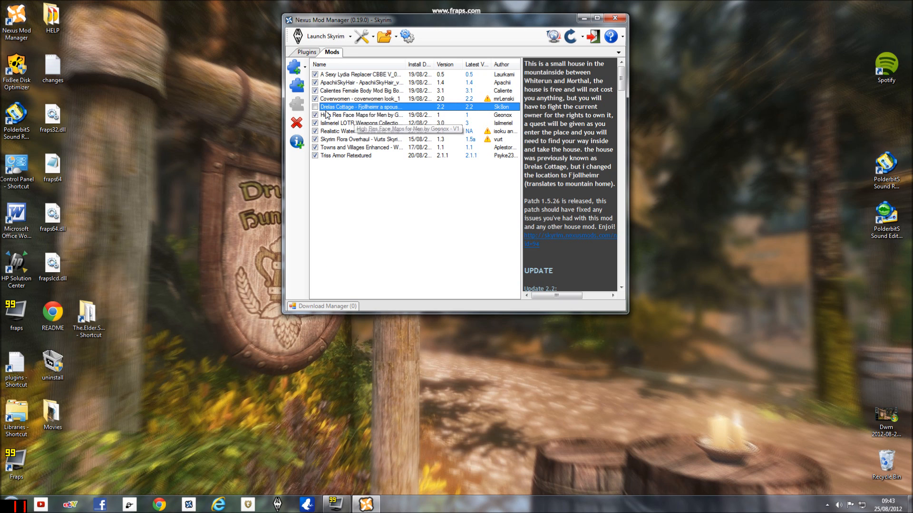
pyautogui.click(305, 52)
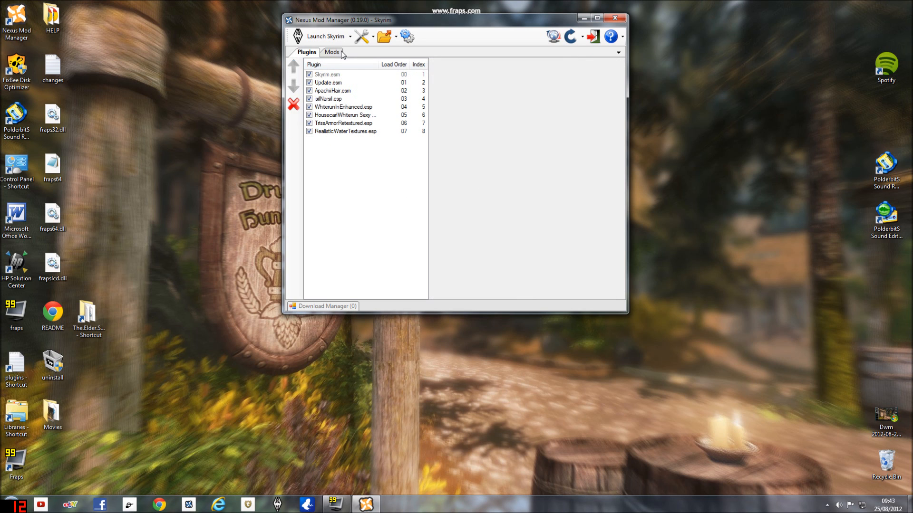
pyautogui.click(332, 52)
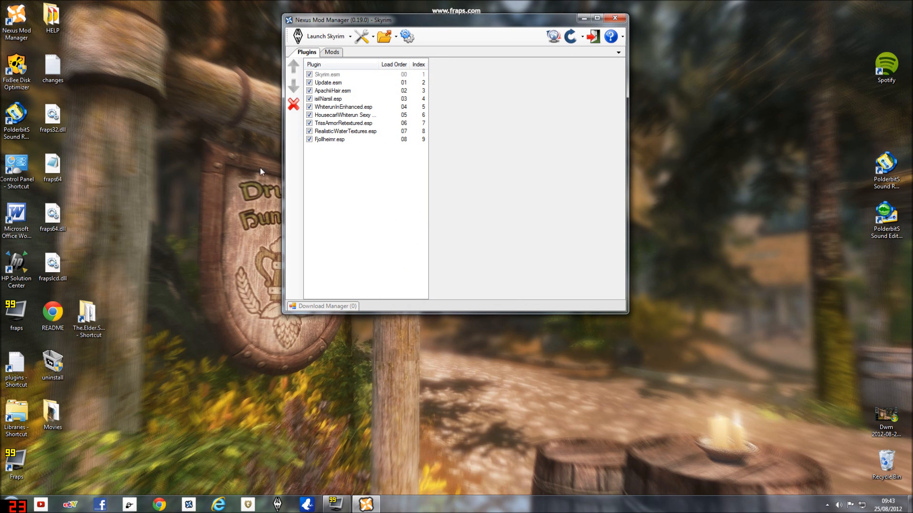
pyautogui.moveTo(279, 227)
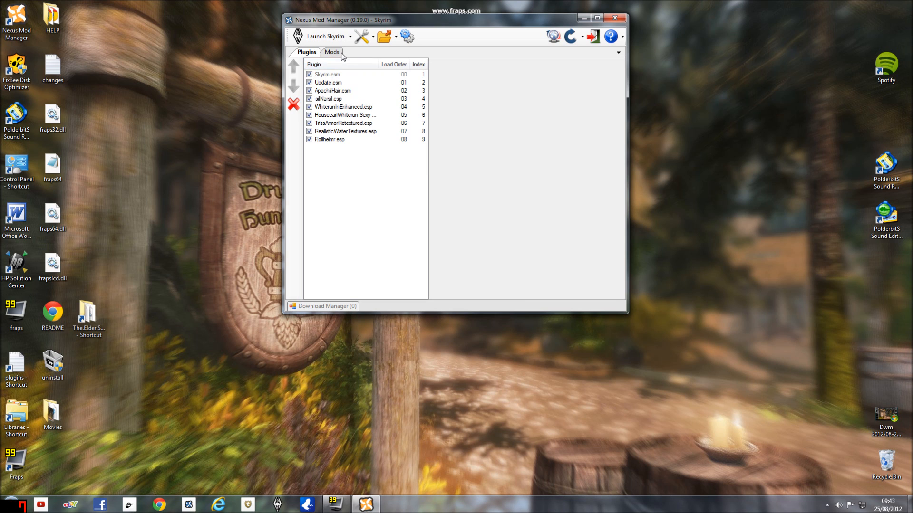
pyautogui.click(331, 53)
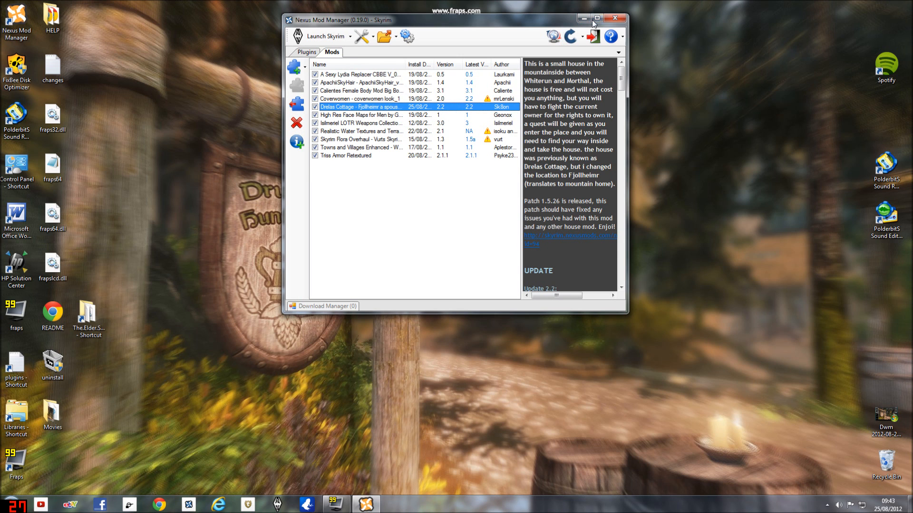
pyautogui.click(592, 15)
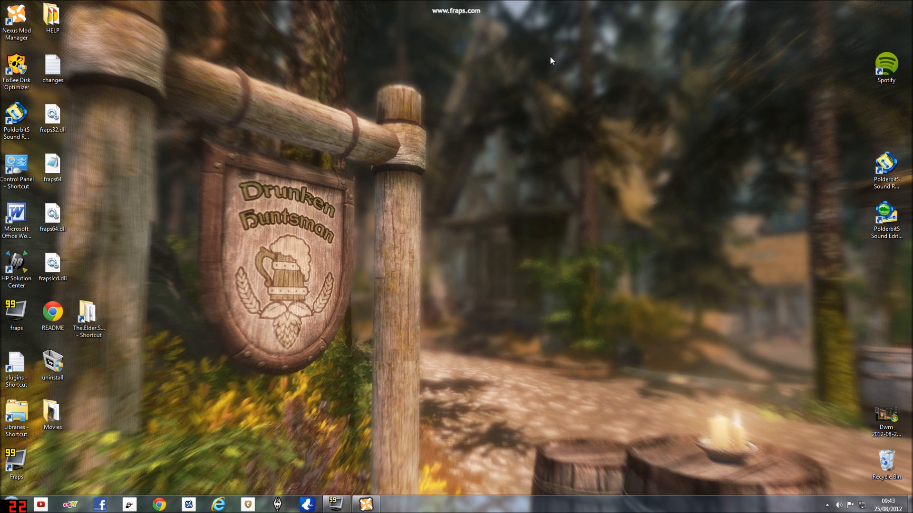
# Step: Open Windows search from the Start button and type '%app' to find AppData
pyautogui.click(17, 218)
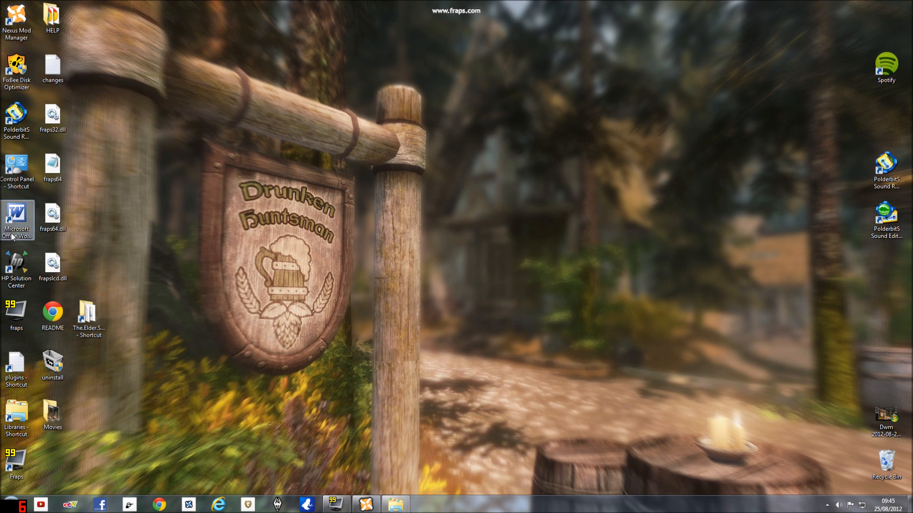
pyautogui.click(20, 505)
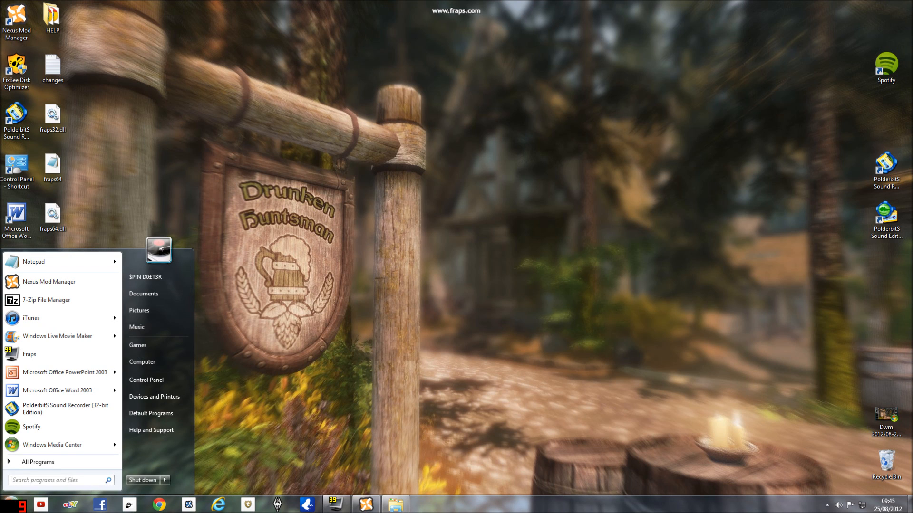
pyautogui.write('%app')
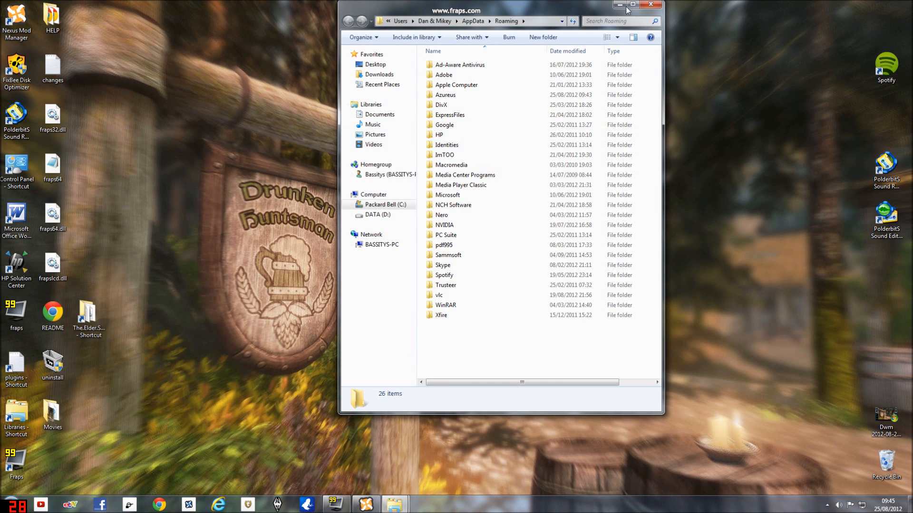
# Step: Search Roaming for Skyrim, enter the Skyrim folder, and open plugins.txt in Notepad
pyautogui.click(618, 20)
pyautogui.write('Skyrim')
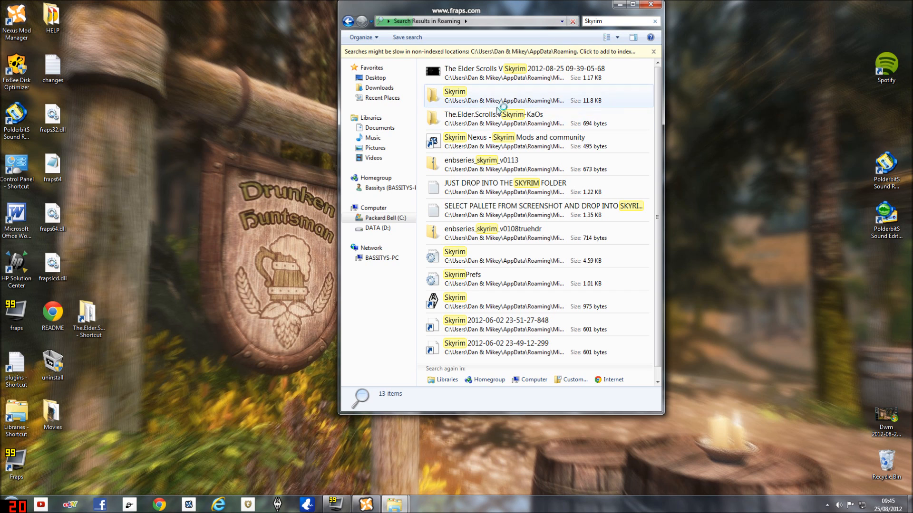
pyautogui.moveTo(516, 100)
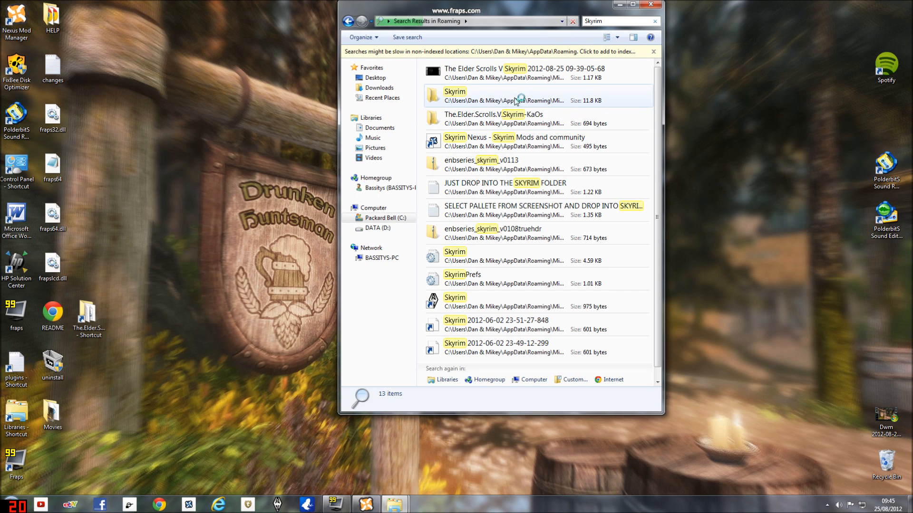
pyautogui.moveTo(559, 102)
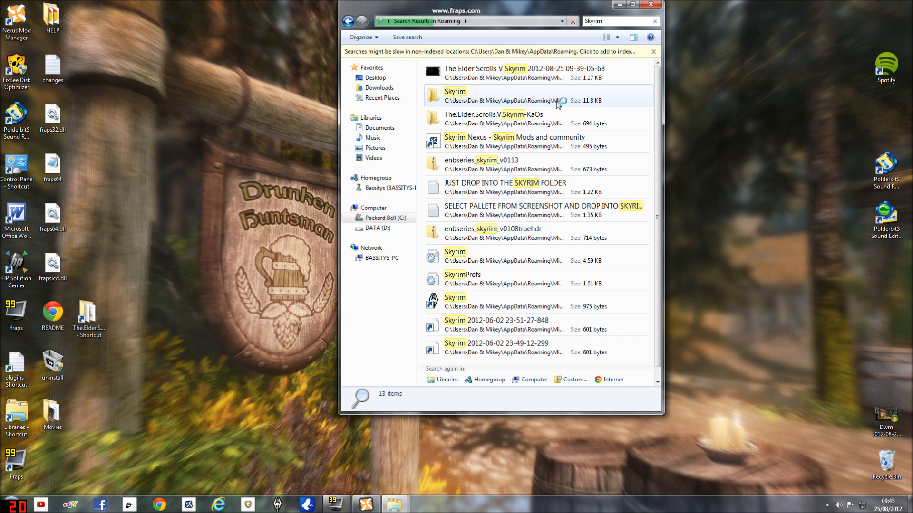
pyautogui.doubleClick(456, 91)
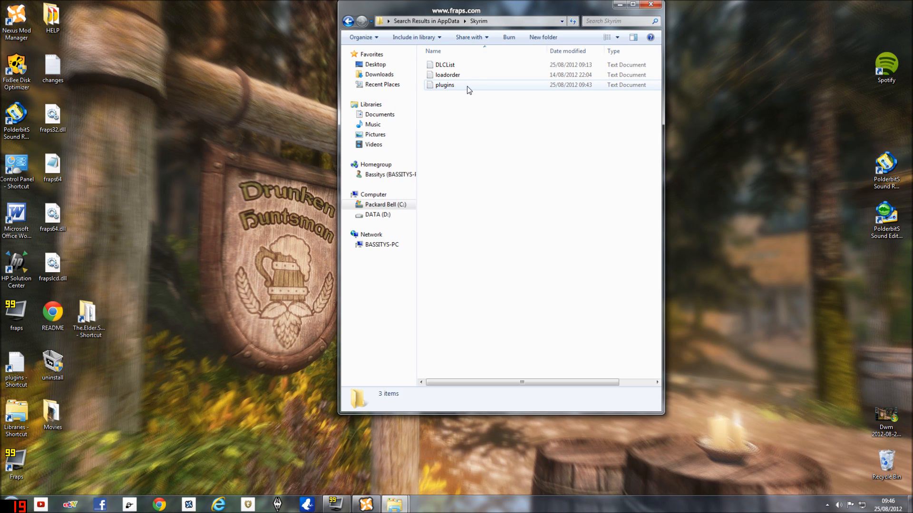
pyautogui.moveTo(452, 86)
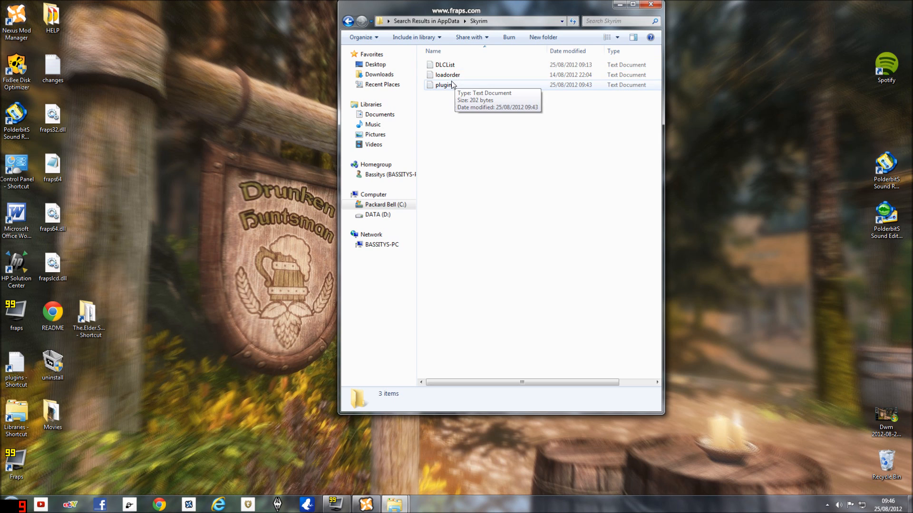
pyautogui.doubleClick(443, 64)
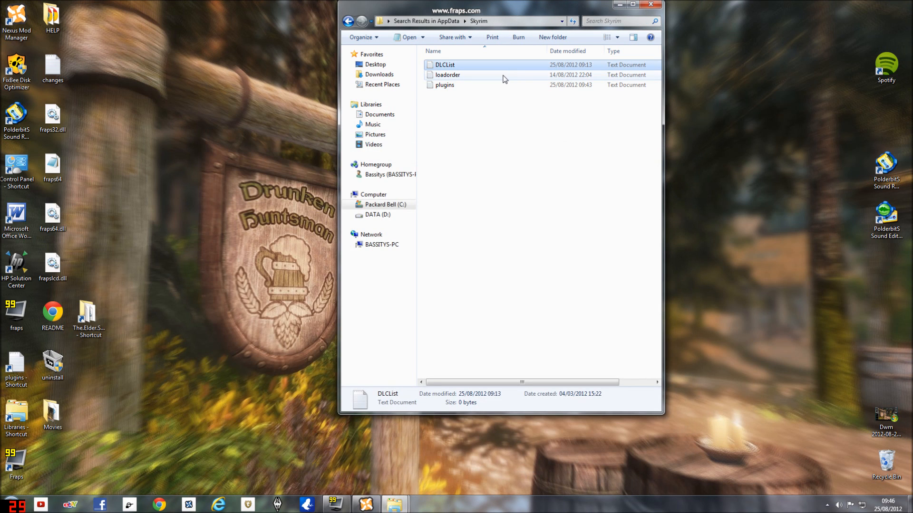
pyautogui.doubleClick(447, 74)
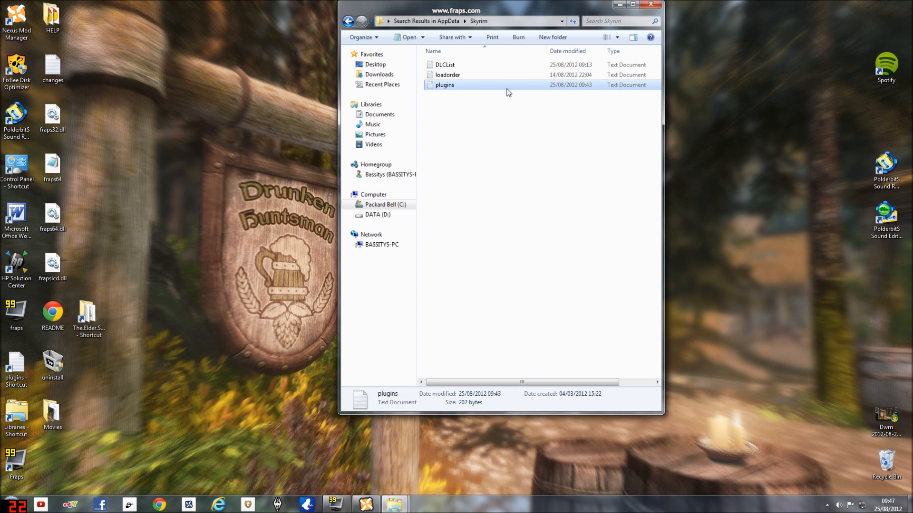
pyautogui.moveTo(506, 89)
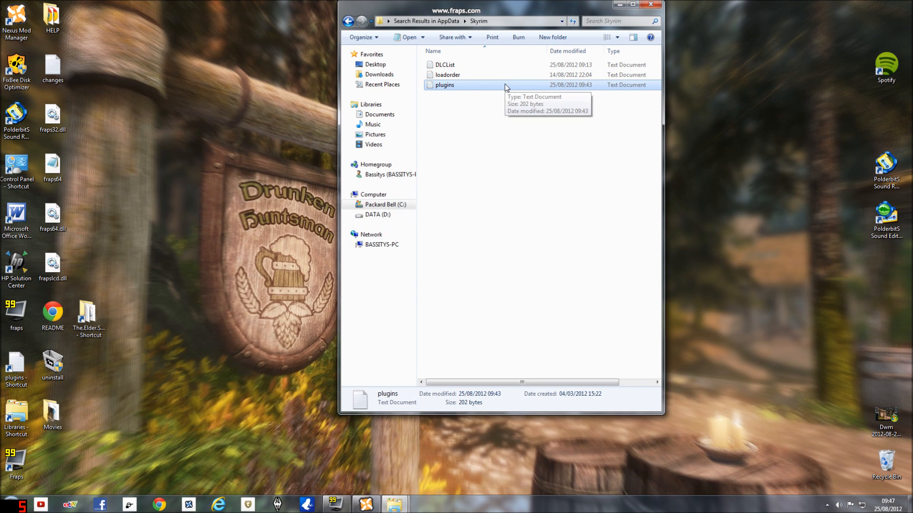
pyautogui.doubleClick(445, 85)
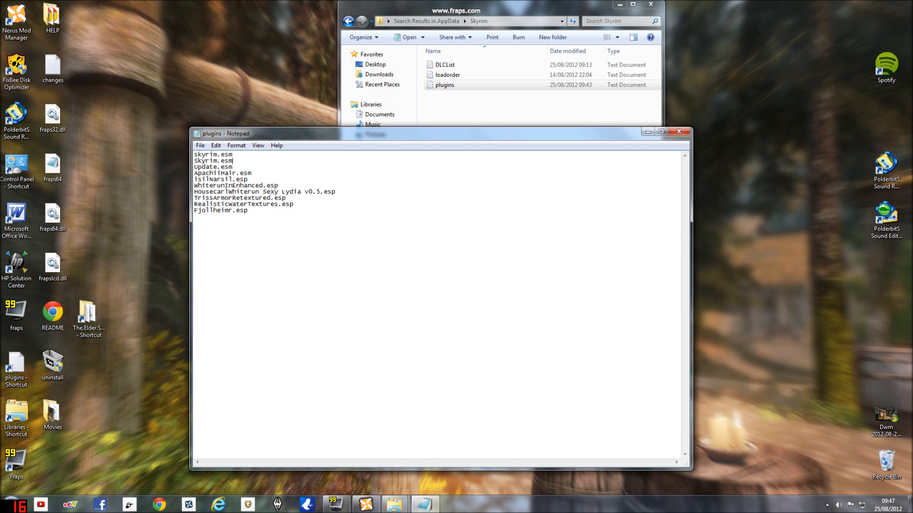
# Step: Delete the duplicate Skyrim.esm line from plugins.txt and save the file
pyautogui.doubleClick(213, 160)
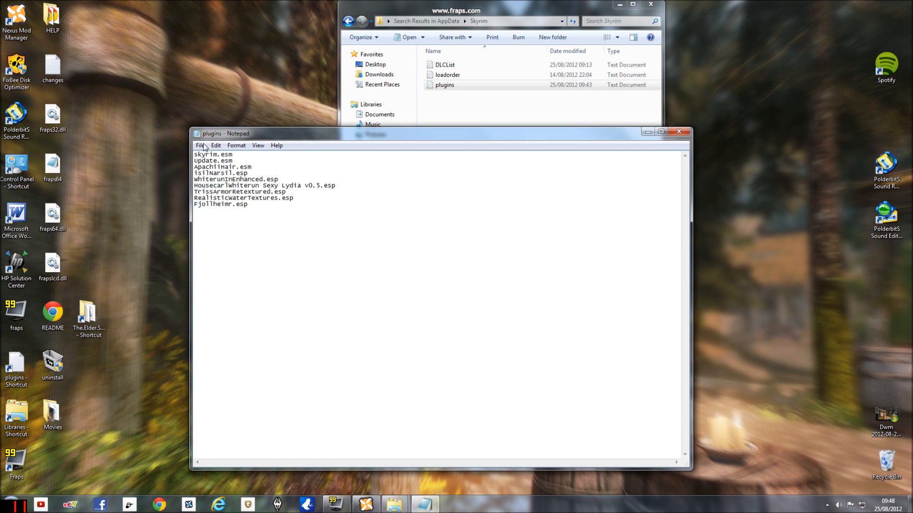
pyautogui.click(216, 146)
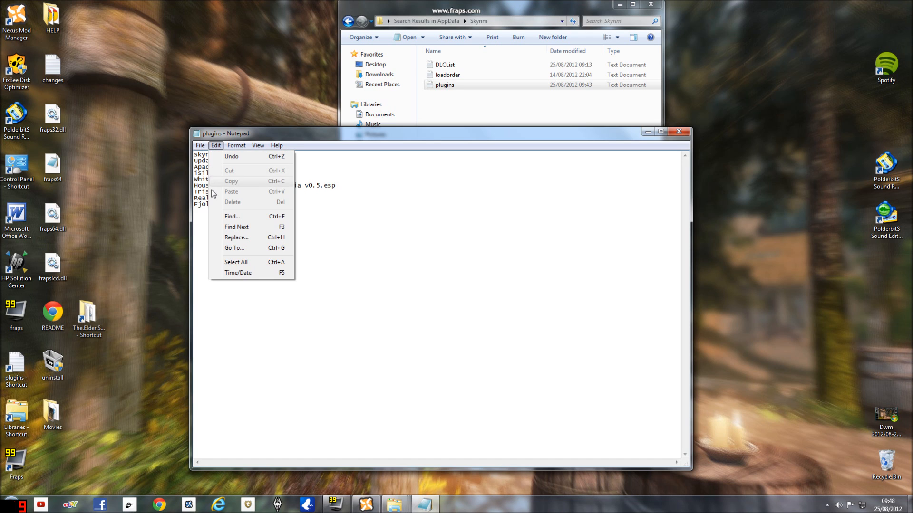
pyautogui.click(199, 145)
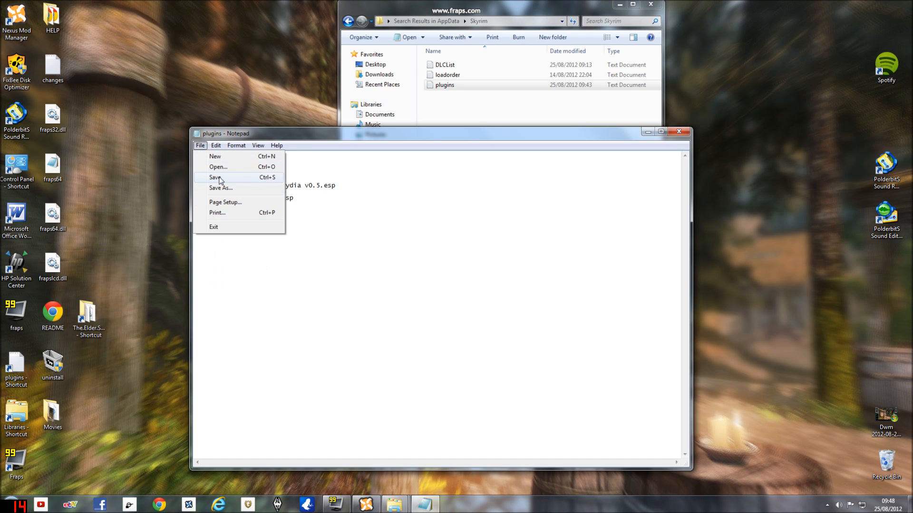
pyautogui.click(216, 177)
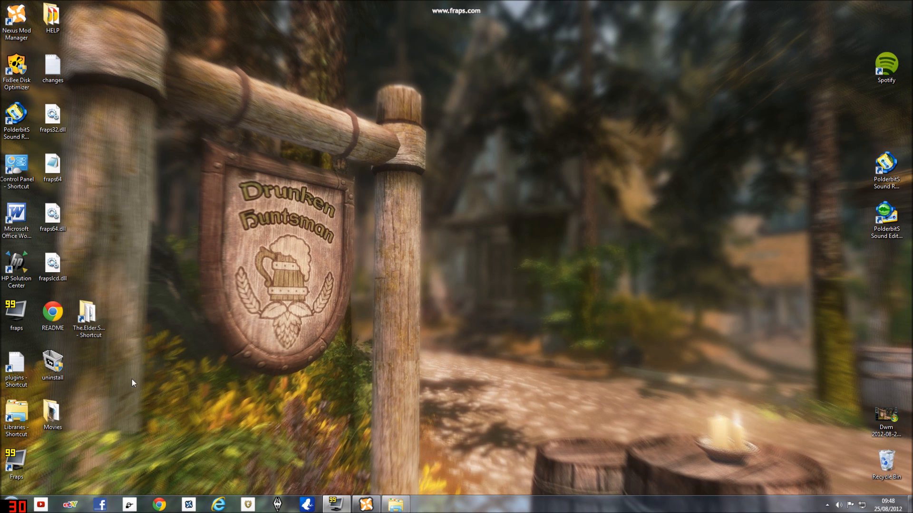
pyautogui.moveTo(367, 466)
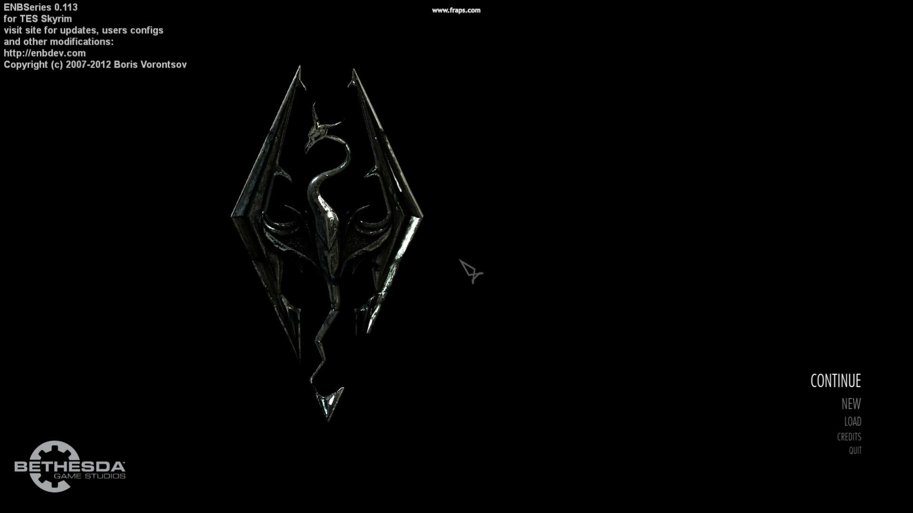
# Step: Load the level 11 quick save from Skyrim's LOAD menu
pyautogui.click(852, 422)
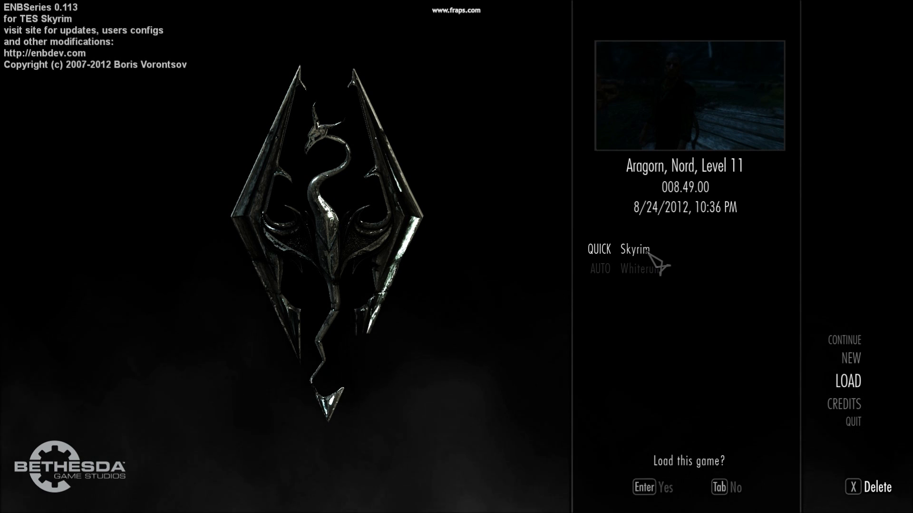
pyautogui.press('Enter')
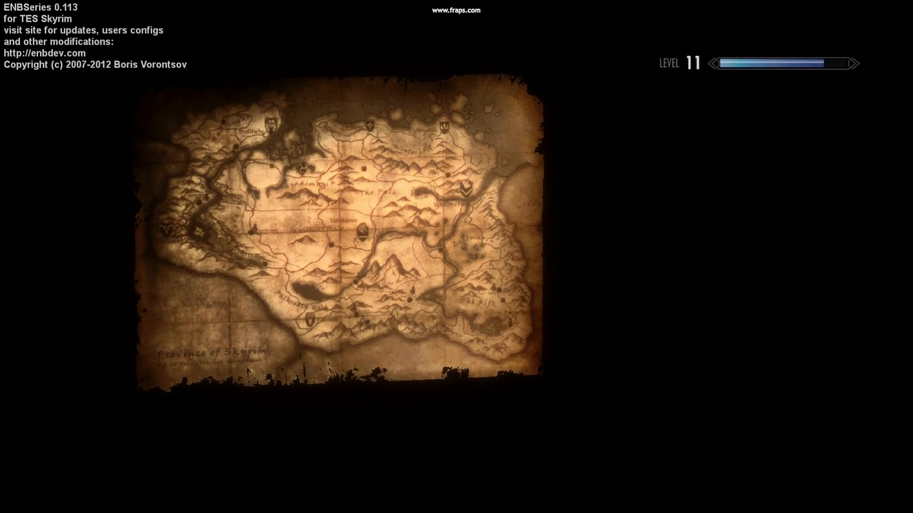